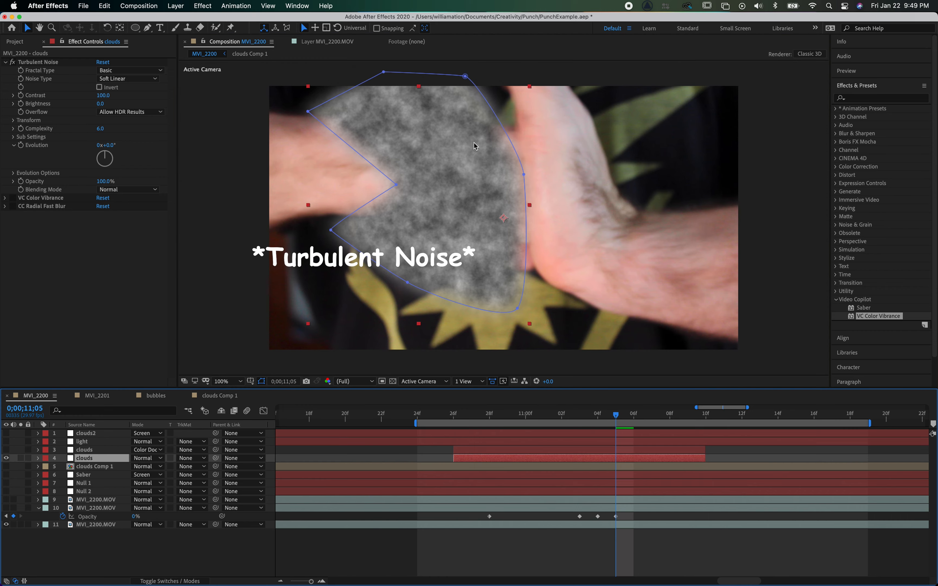
{"action": "mouse_move", "coordinate": [48, 78]}
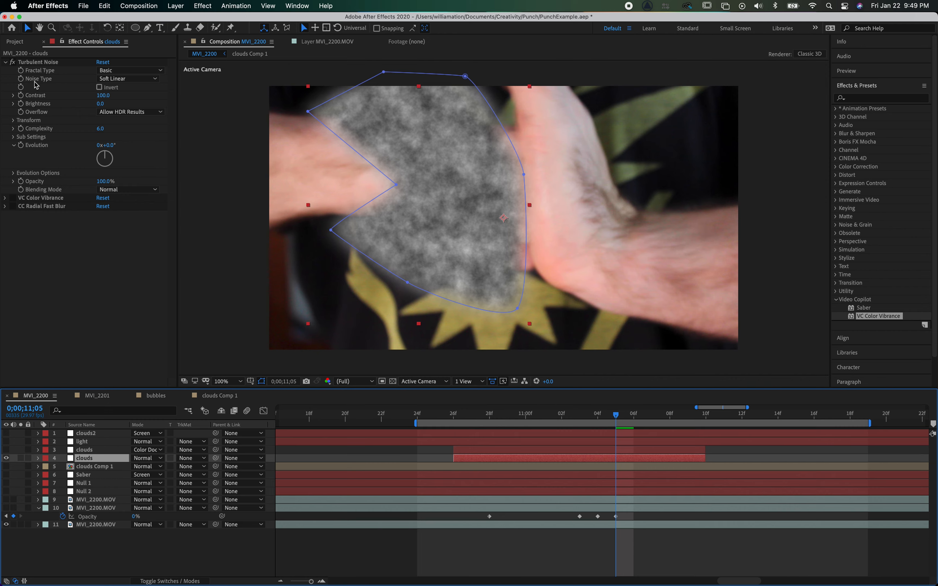
{"action": "mouse_move", "coordinate": [36, 93]}
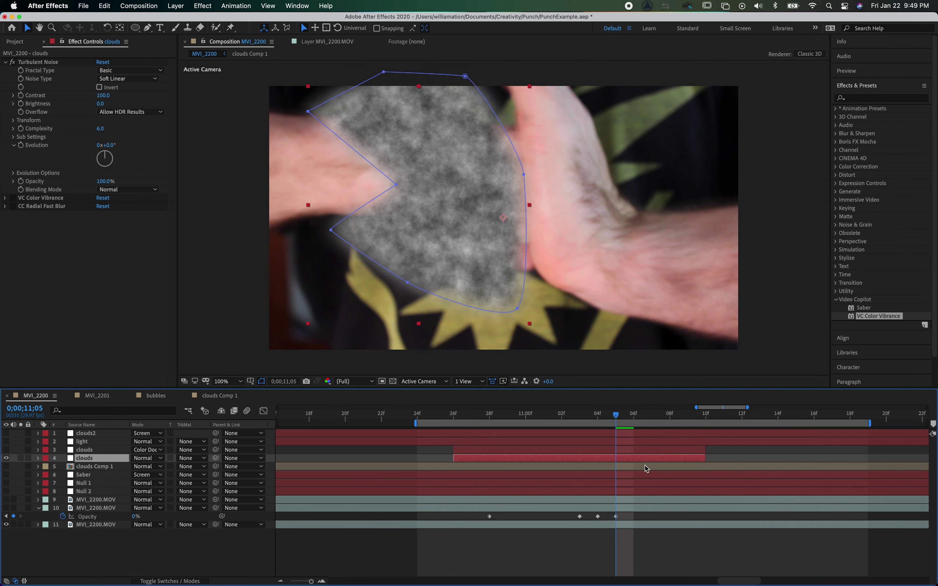
Scrub around the impact frame to check the clouds timing just before and at impact.
{"action": "left_click", "coordinate": [597, 414]}
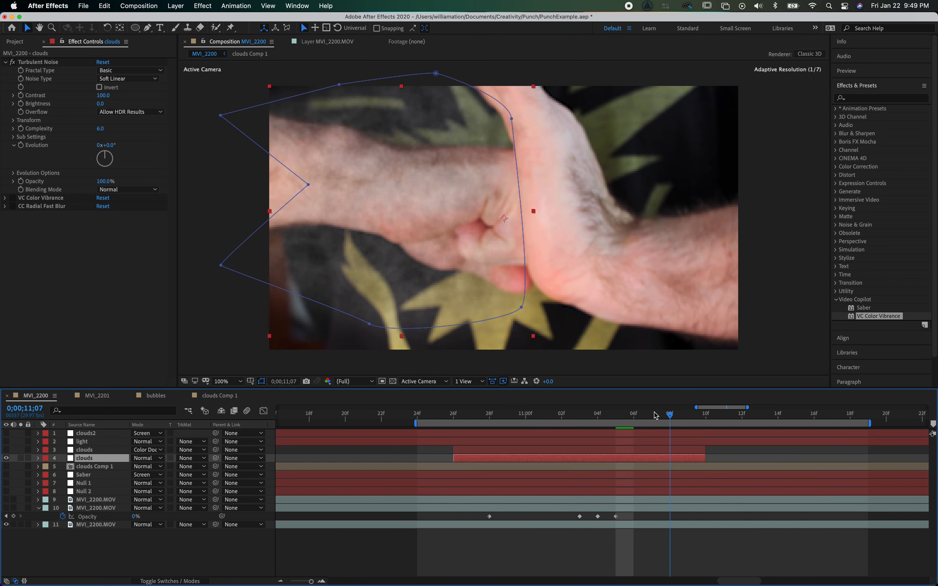
{"action": "left_click", "coordinate": [561, 414]}
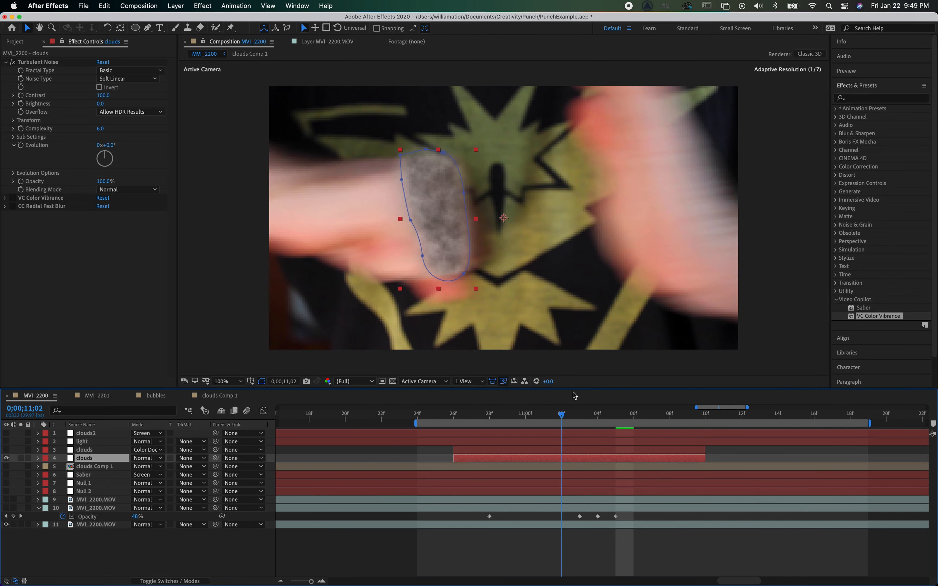
{"action": "left_click", "coordinate": [633, 413]}
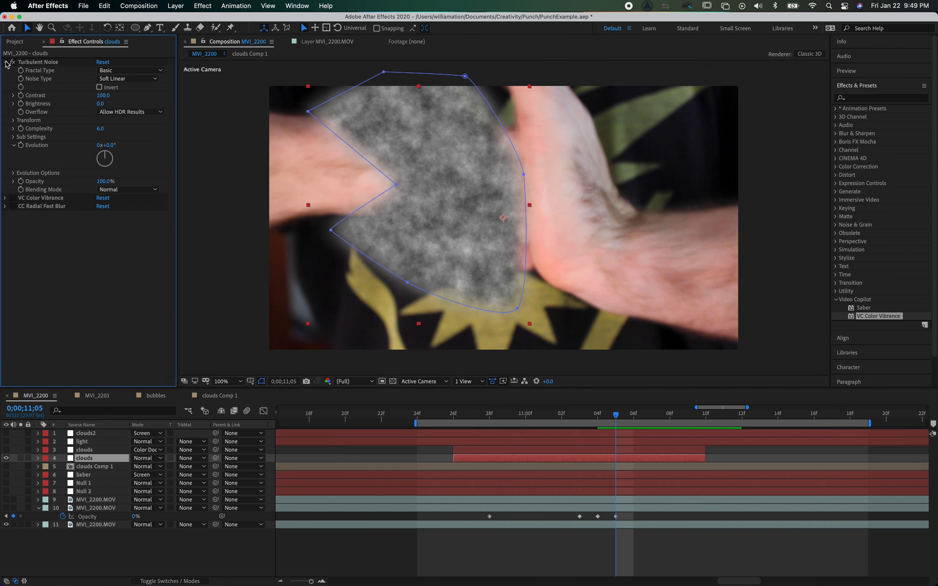
Review VC Color Vibrance and CC Radial Fast Blur settings on the clouds Comp 1 layer.
{"action": "left_click", "coordinate": [5, 62]}
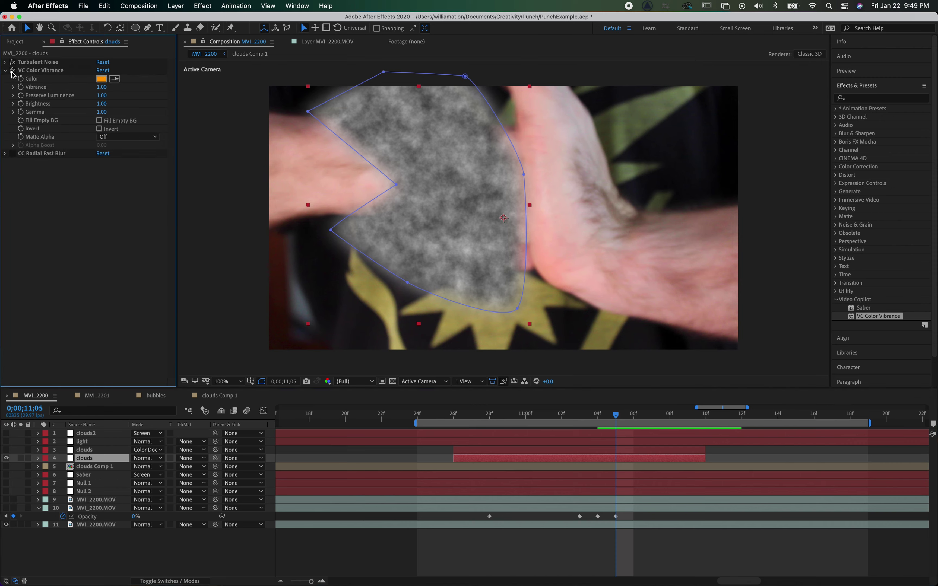
{"action": "left_click", "coordinate": [4, 153]}
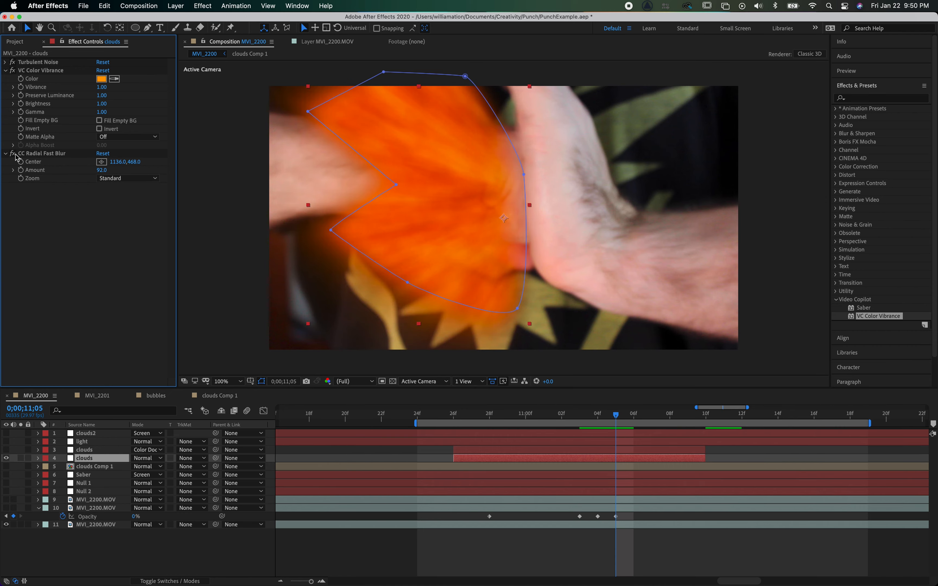
{"action": "mouse_move", "coordinate": [54, 321]}
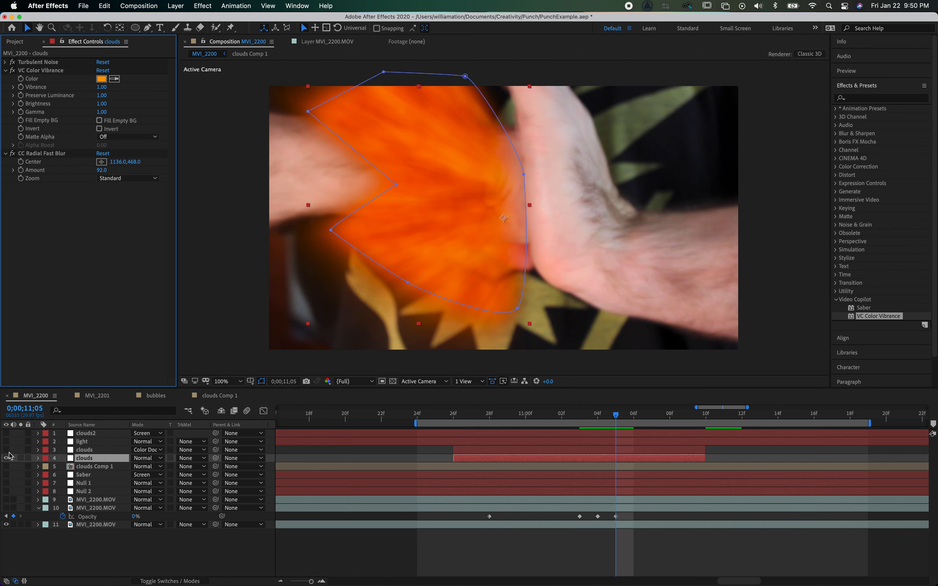
{"action": "mouse_move", "coordinate": [7, 454]}
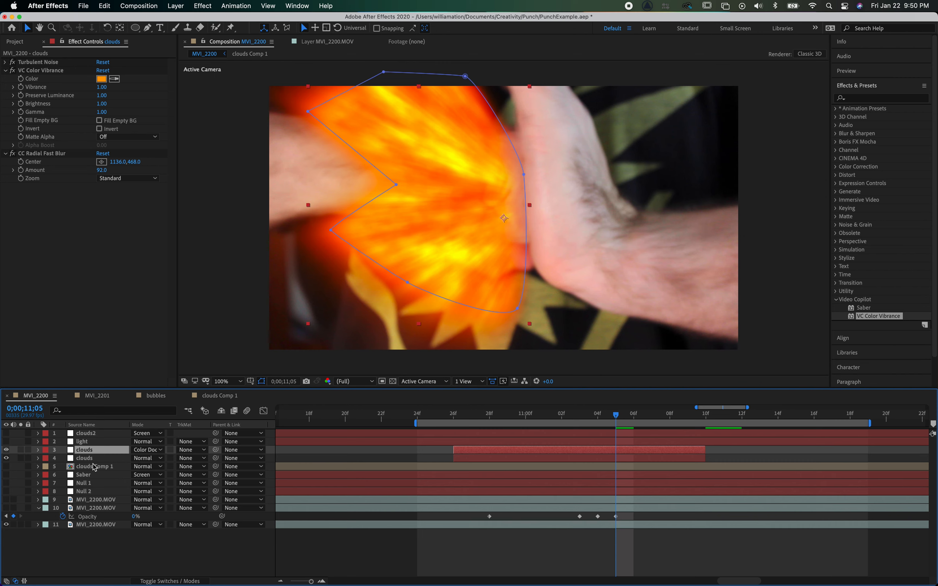
{"action": "left_click", "coordinate": [94, 467]}
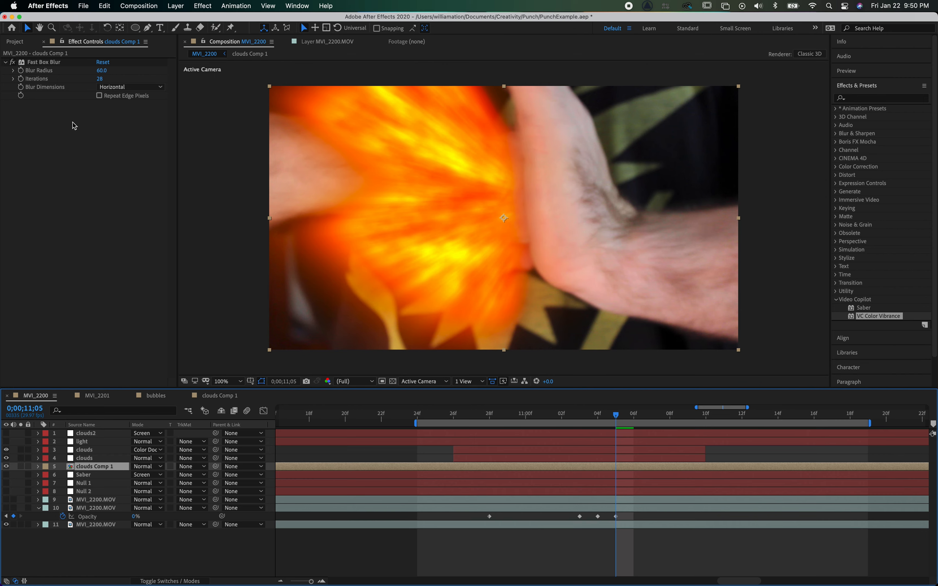
{"action": "mouse_move", "coordinate": [100, 225]}
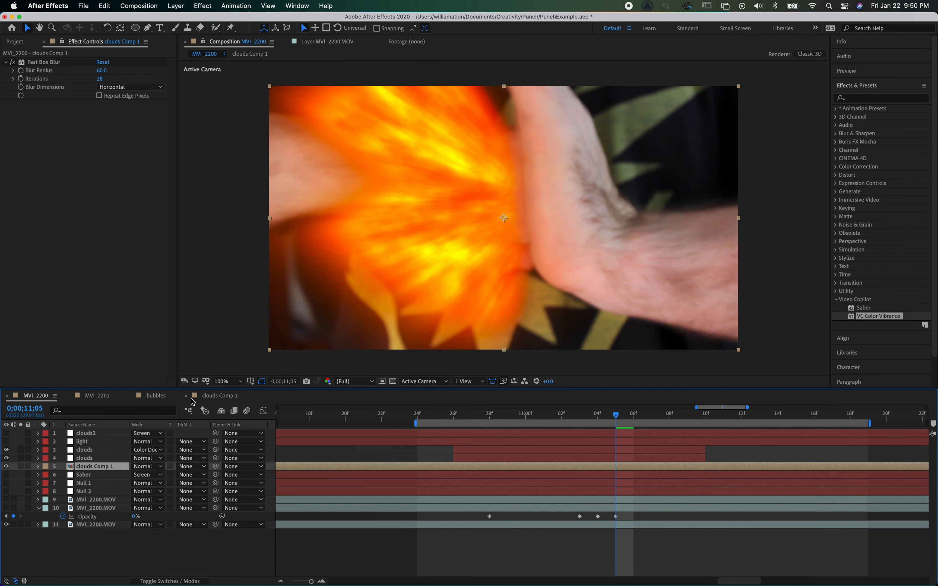
{"action": "mouse_move", "coordinate": [136, 330]}
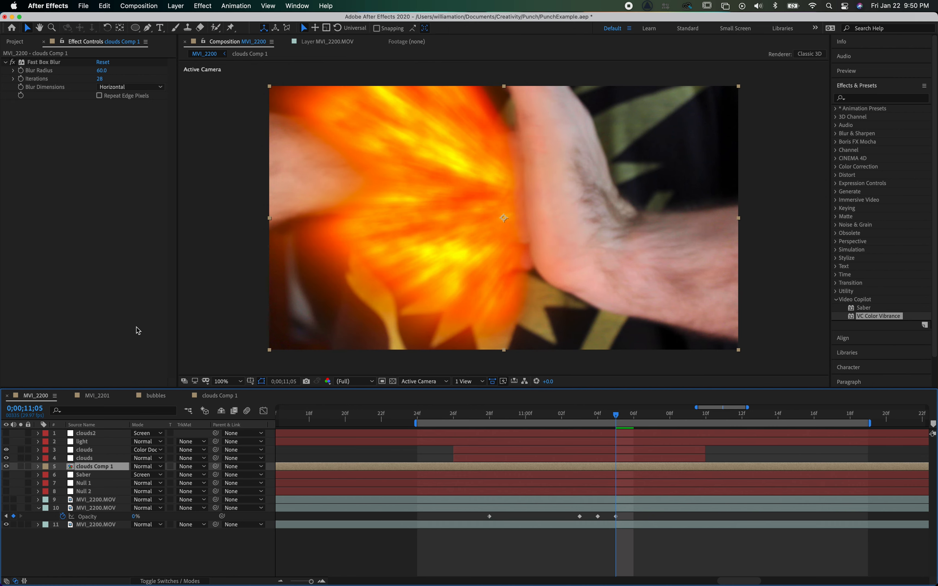
{"action": "mouse_move", "coordinate": [184, 354]}
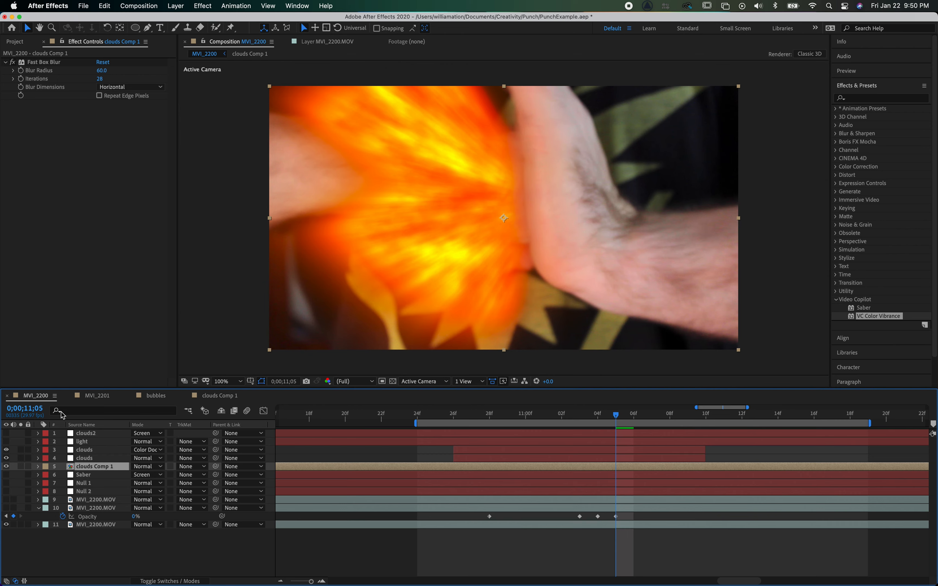
{"action": "mouse_move", "coordinate": [402, 163]}
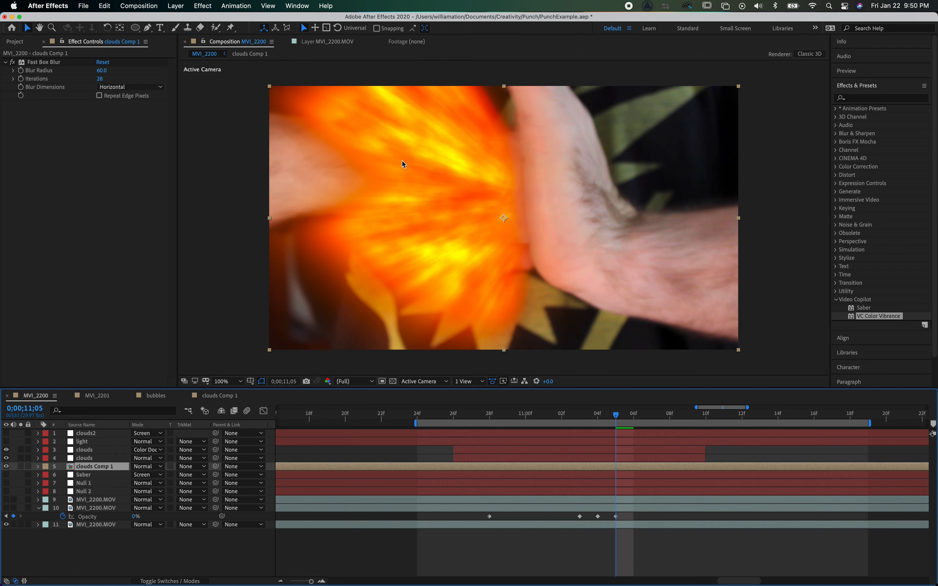
{"action": "mouse_move", "coordinate": [126, 461]}
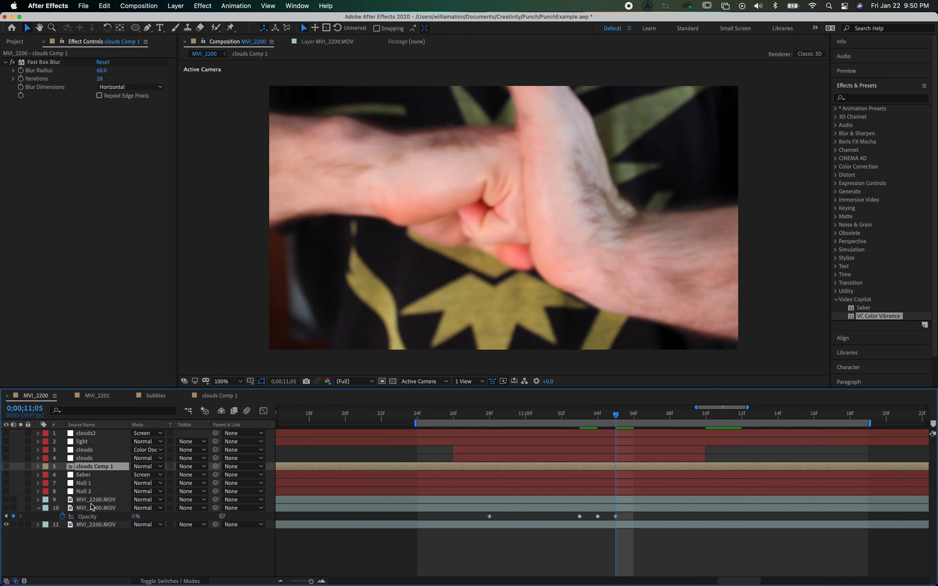
Select the duplicate MVI_2200.MOV footage layer for the orange light spill.
{"action": "left_click", "coordinate": [95, 508]}
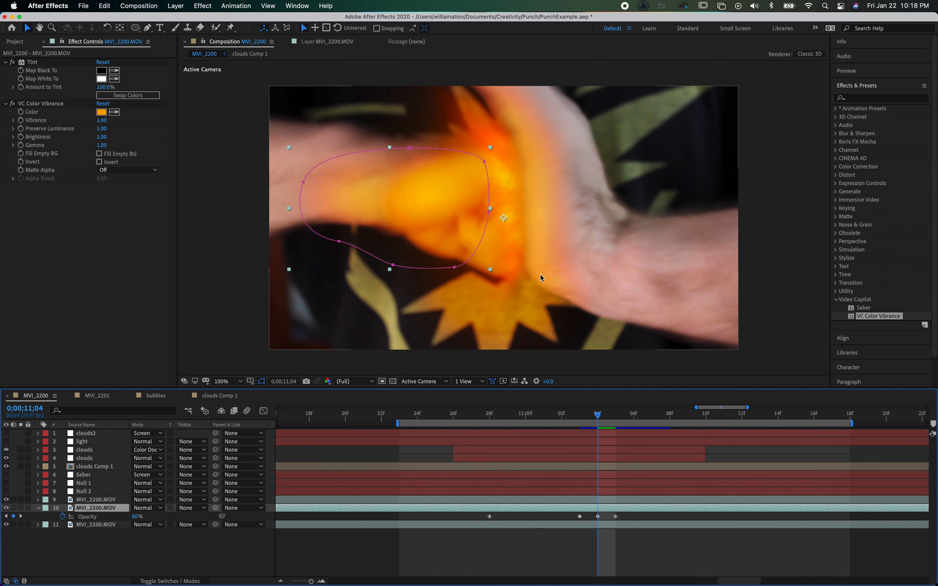
Enable the light layer's oval glow and check it at the impact frame.
{"action": "left_click", "coordinate": [82, 441]}
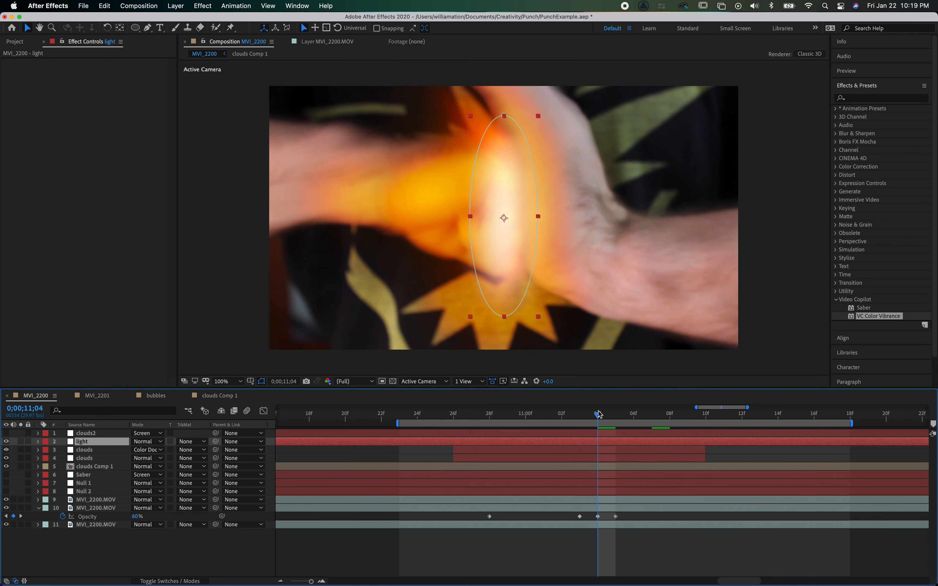
{"action": "left_click", "coordinate": [651, 414]}
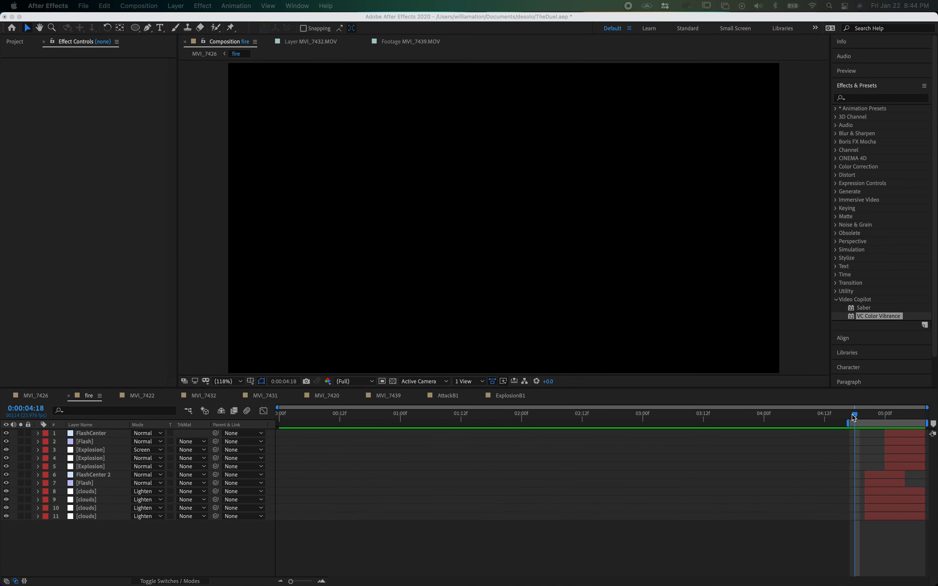
{"action": "mouse_move", "coordinate": [854, 417]}
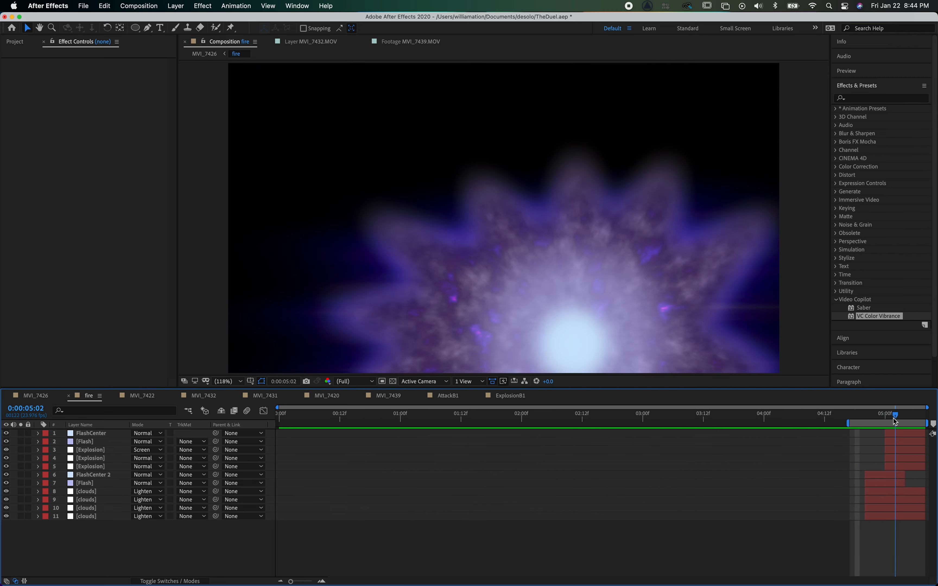
Scrub through the purple explosion building up, then back to the frame before it.
{"action": "left_click_drag", "start_coordinate": [893, 414], "coordinate": [854, 414]}
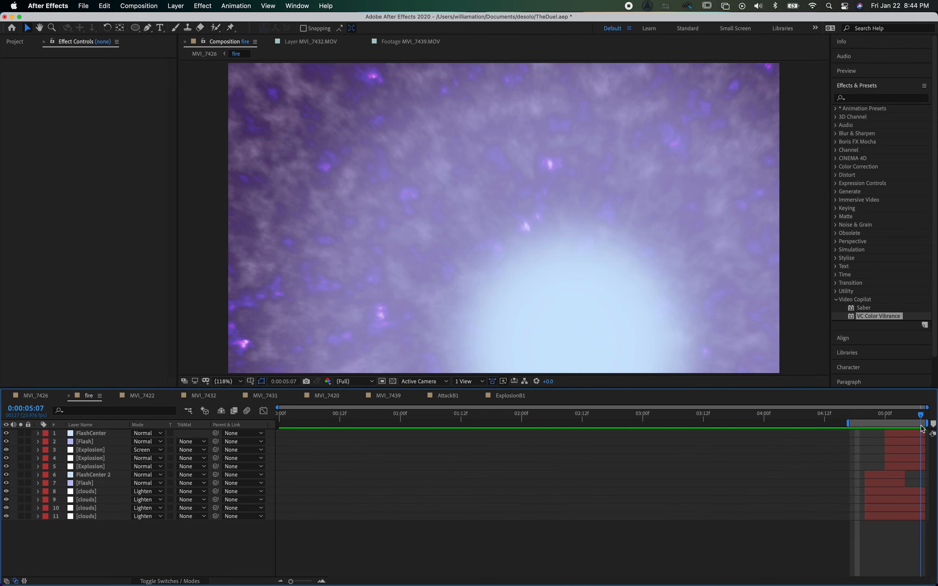
{"action": "left_click_drag", "start_coordinate": [922, 413], "coordinate": [854, 414]}
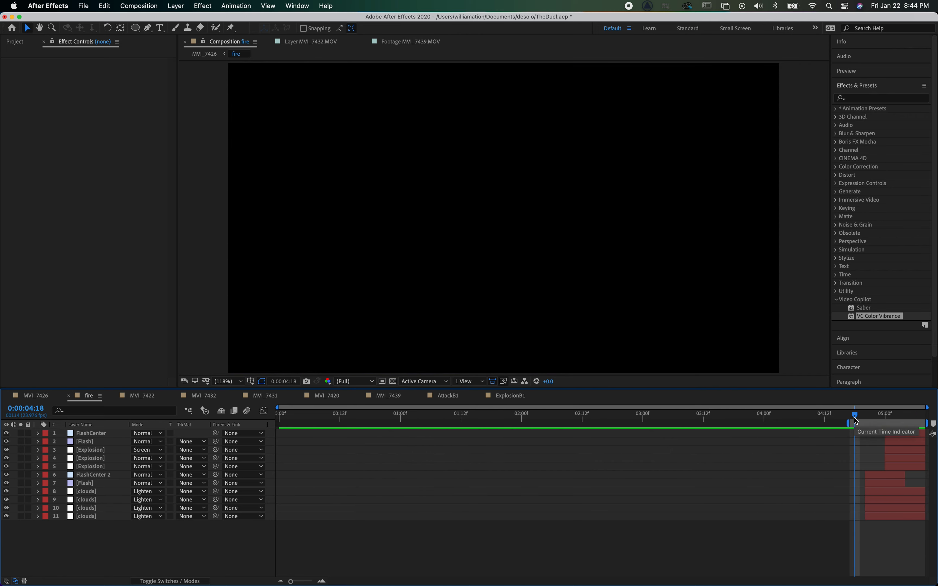